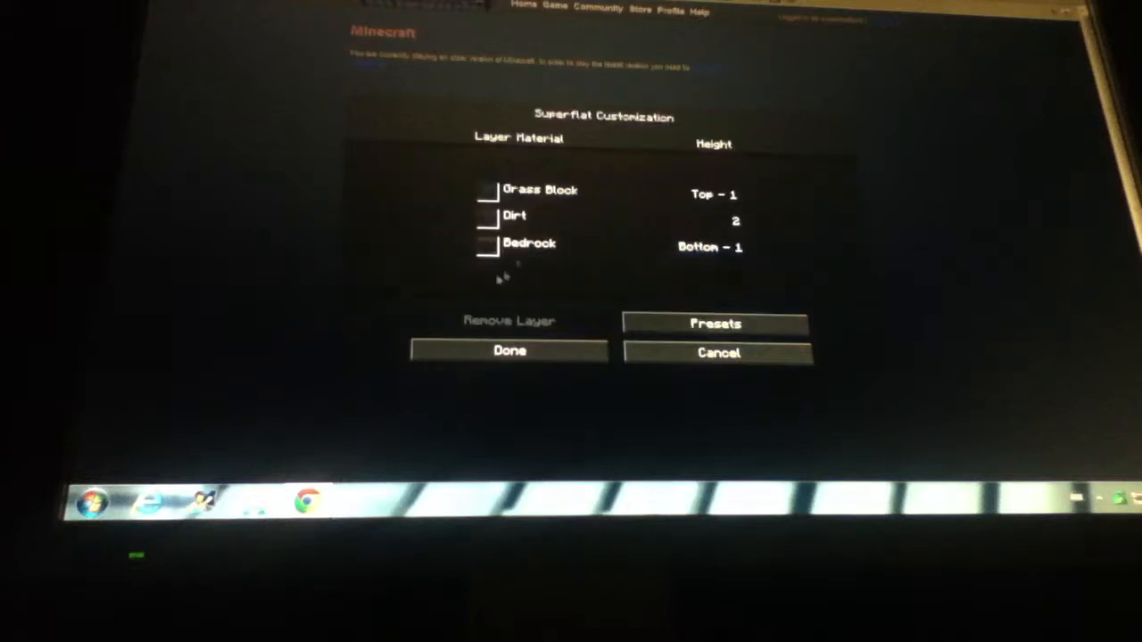
- Review the Superflat layers (Grass Block, two Dirt, Bedrock) and confirm with Done
{"action": "left_click", "coordinate": [509, 351]}
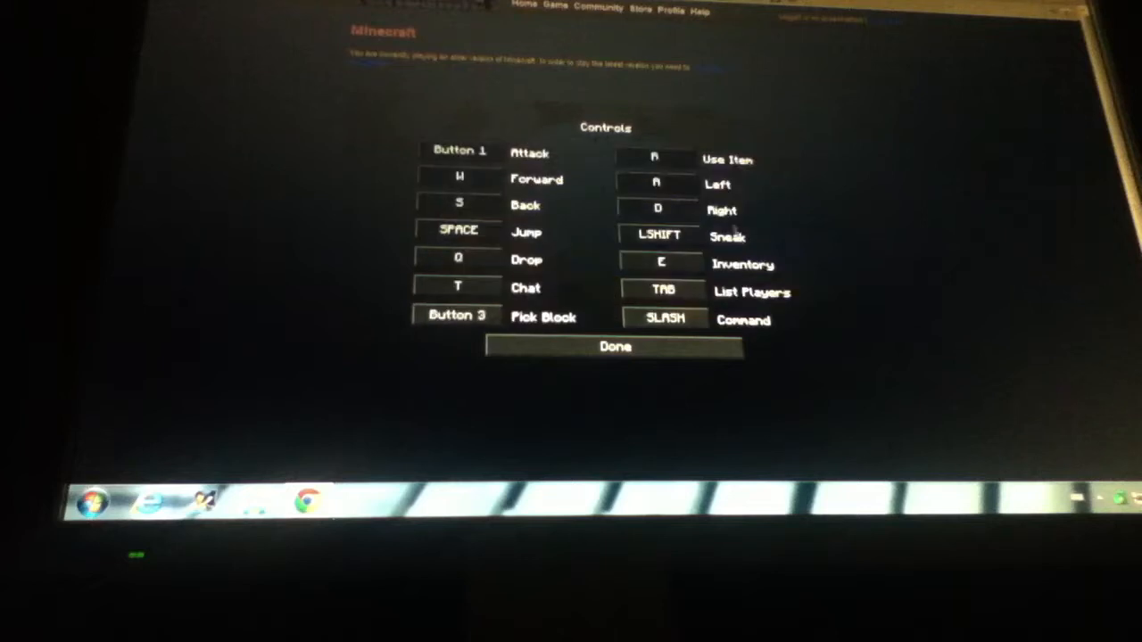
- Check the Controls screen, confirming Sneak is bound to LSHIFT, then return to the game
{"action": "left_click", "coordinate": [658, 234]}
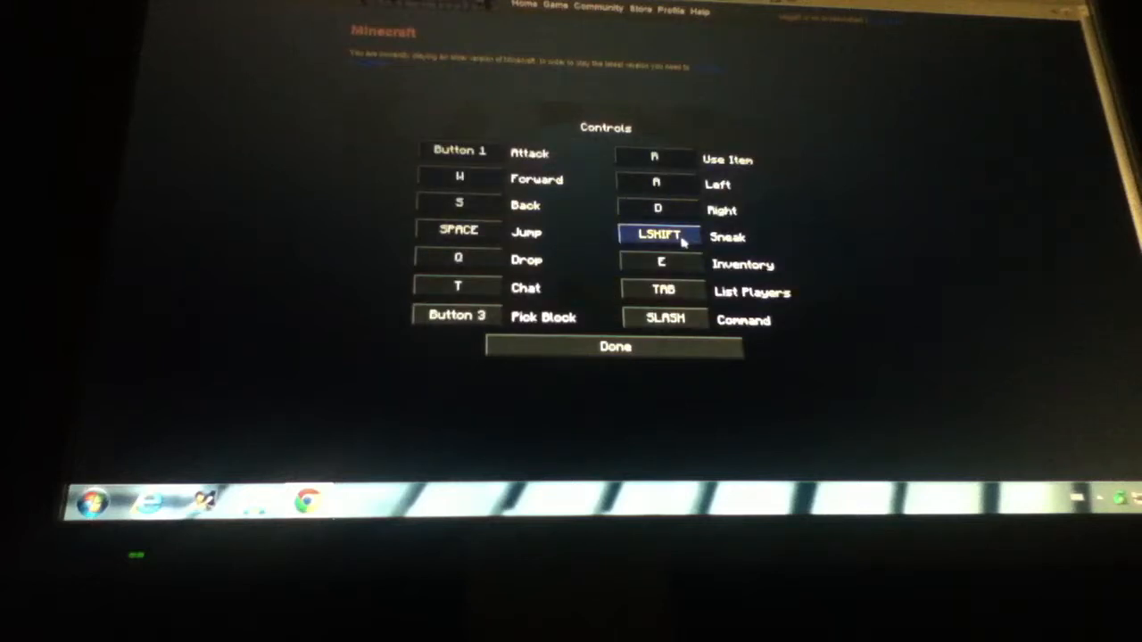
{"action": "left_click", "coordinate": [614, 346]}
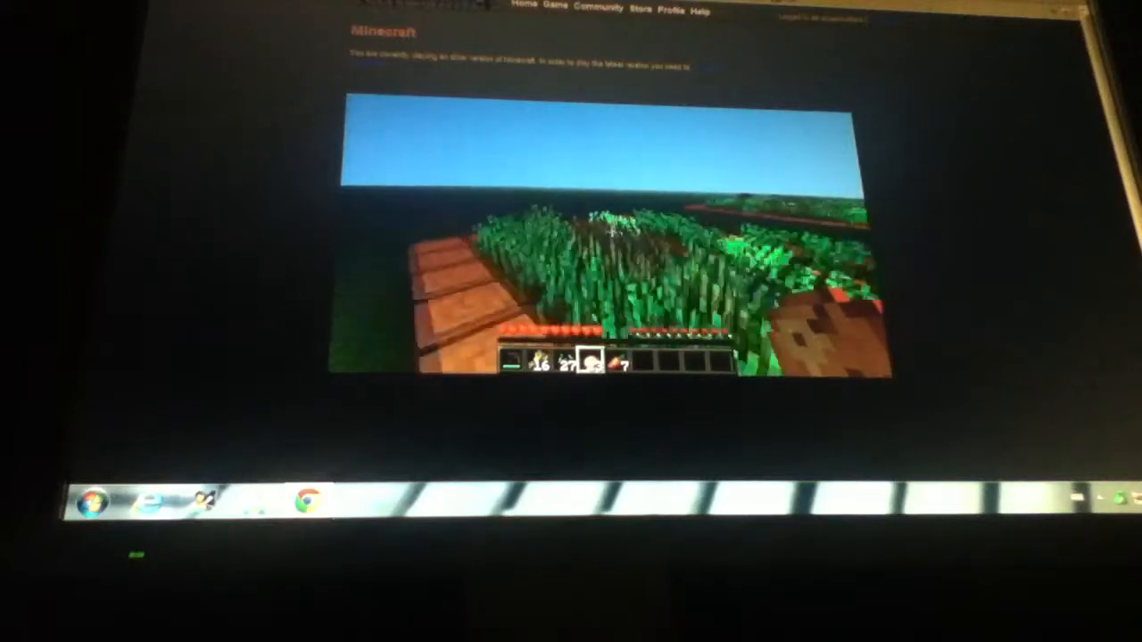